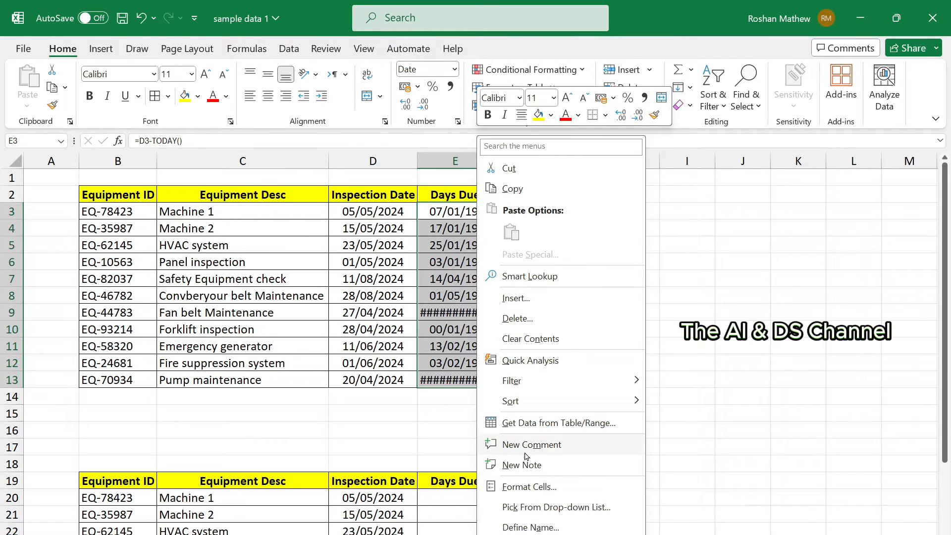
Step: Open Format Cells for the Days Due range E3:E13 currently showing dates
left_click(528, 69)
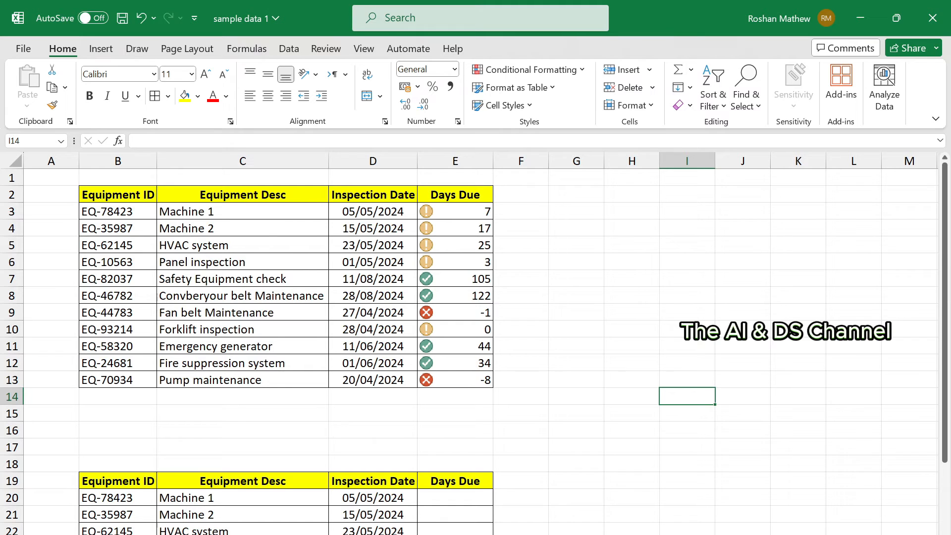
Step: Scroll down to the second equipment table at row 19 with its blank Days Due column
scroll("down", 3)
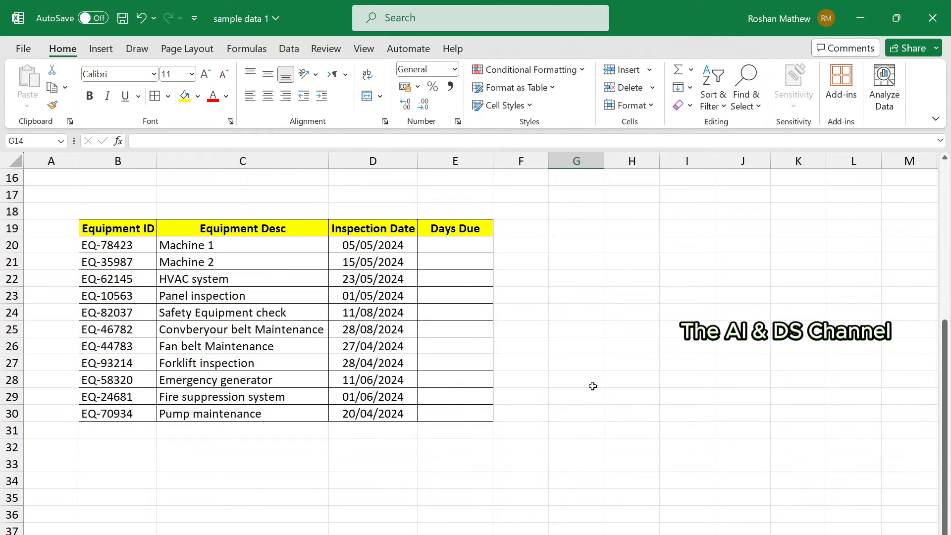